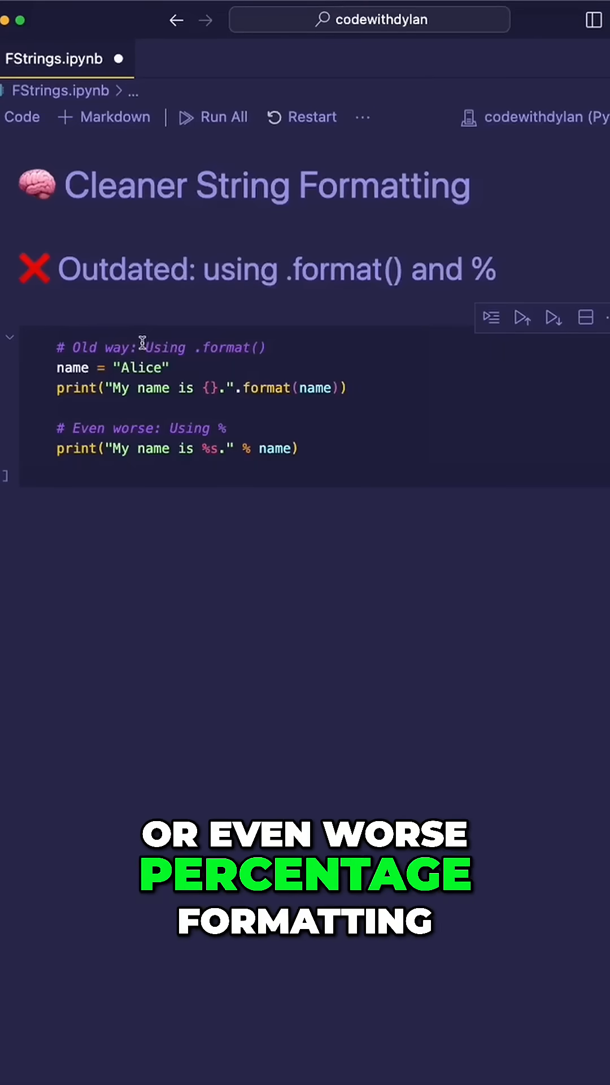
scroll("down", 3)
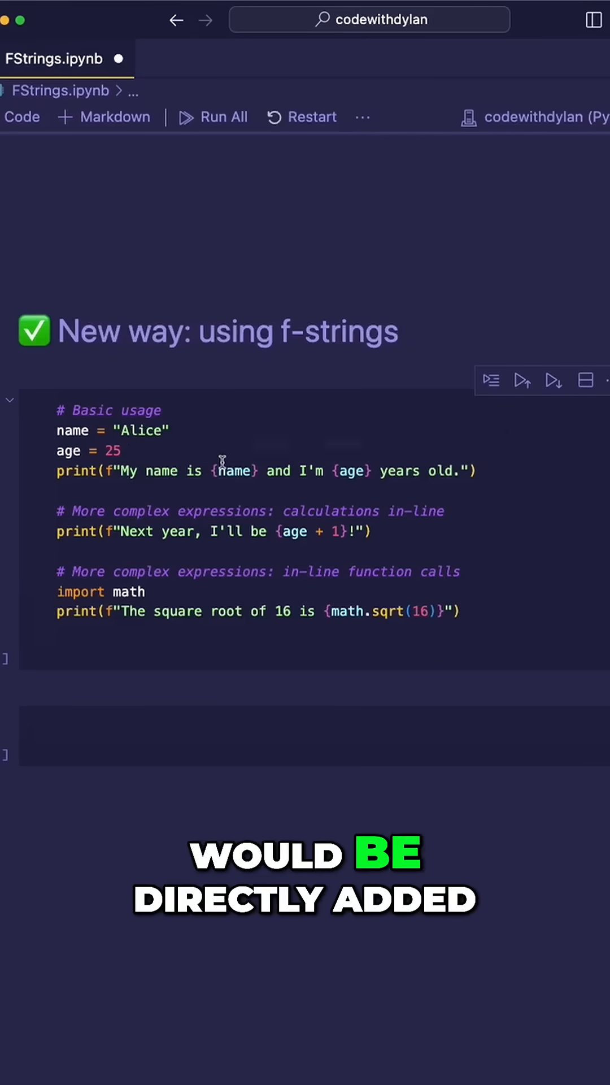
mouse_move(242, 470)
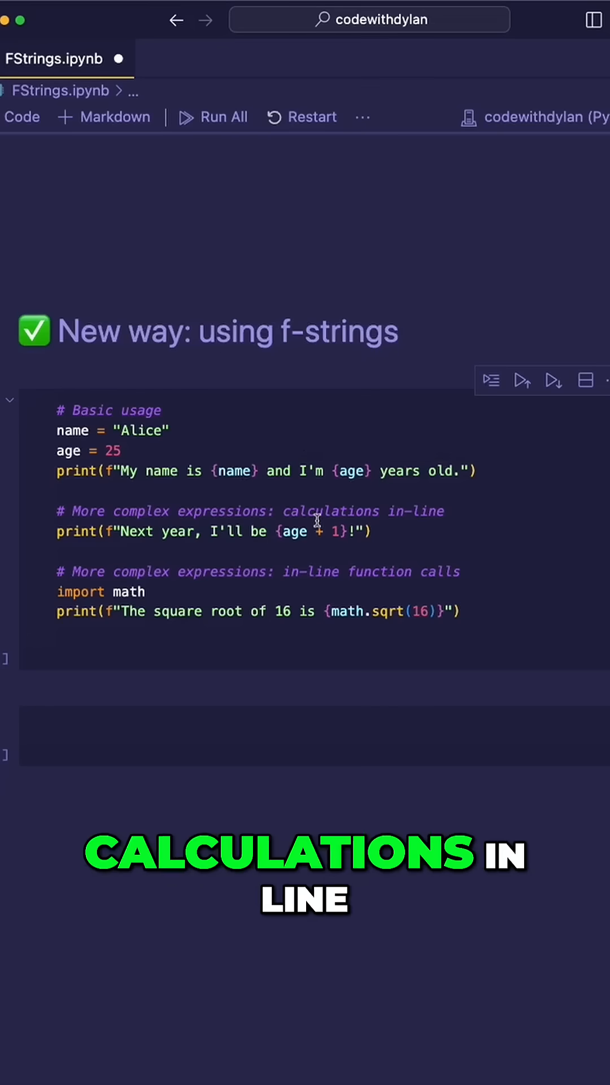
mouse_move(196, 474)
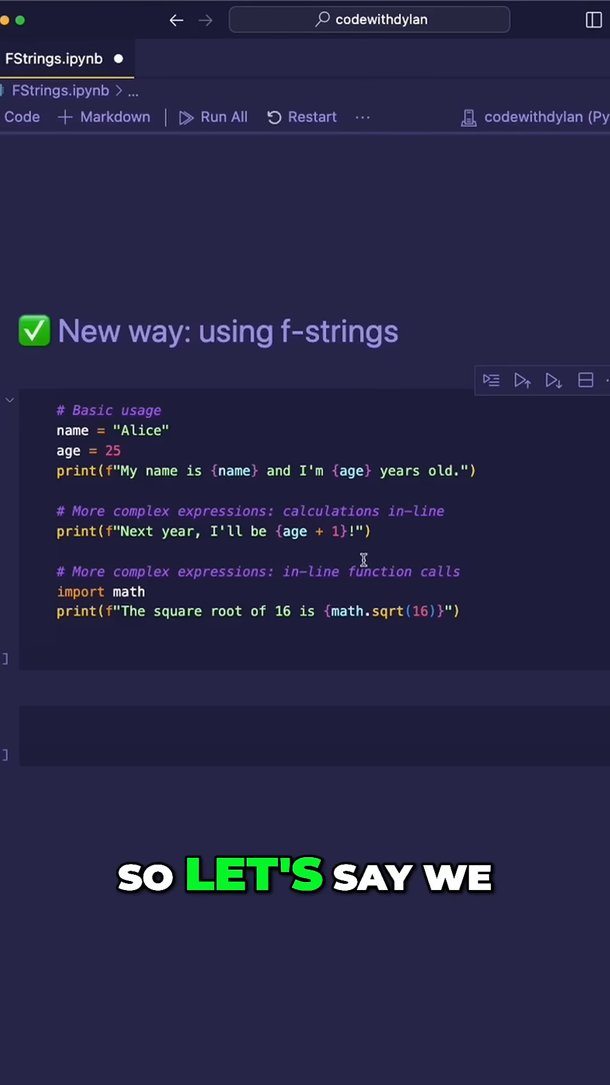
mouse_move(395, 610)
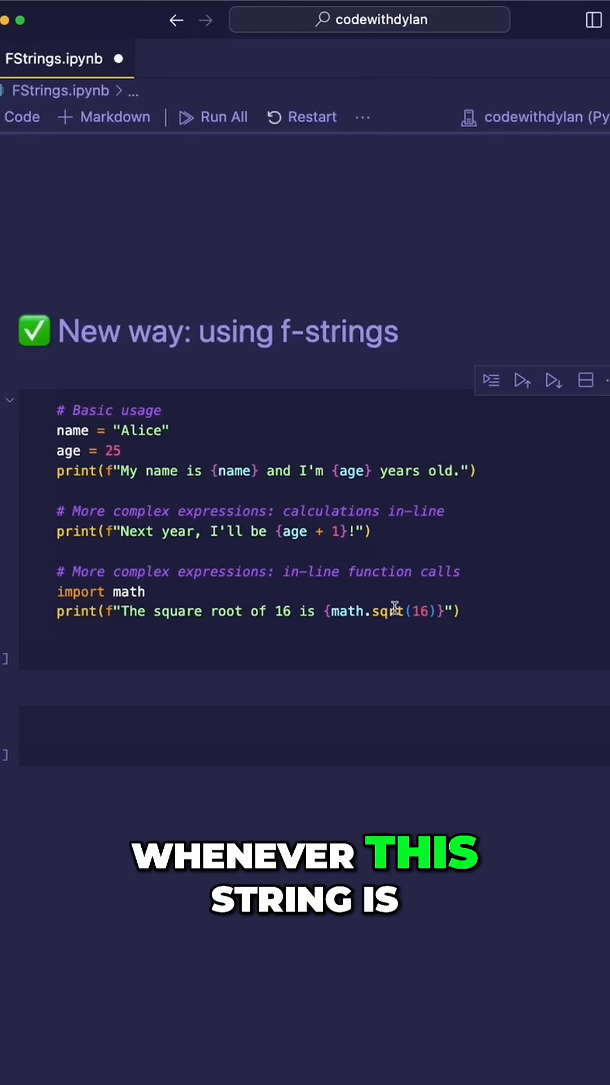
mouse_move(375, 611)
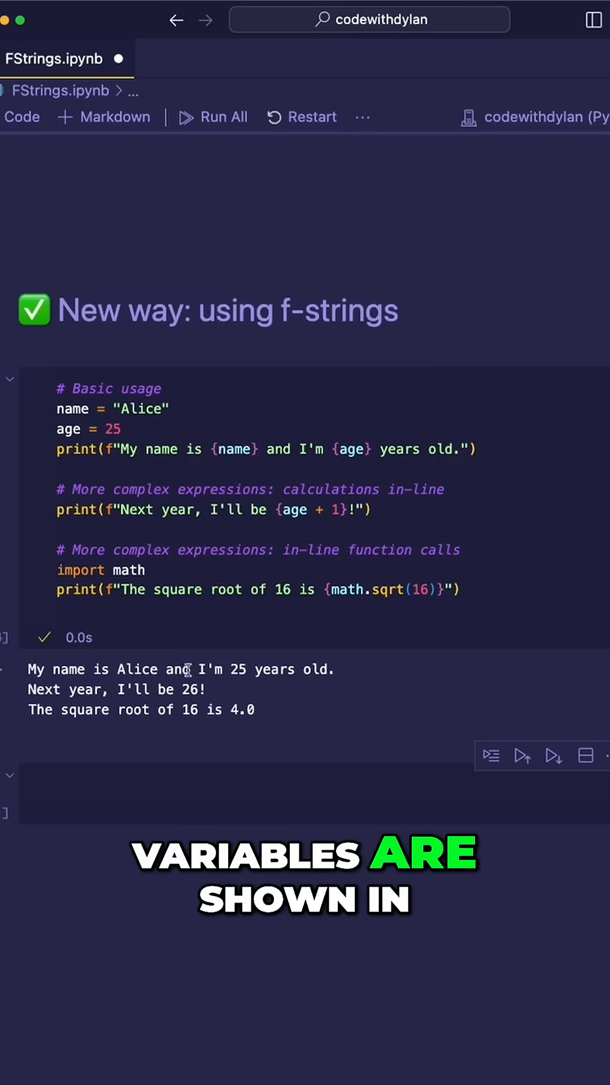
mouse_move(303, 509)
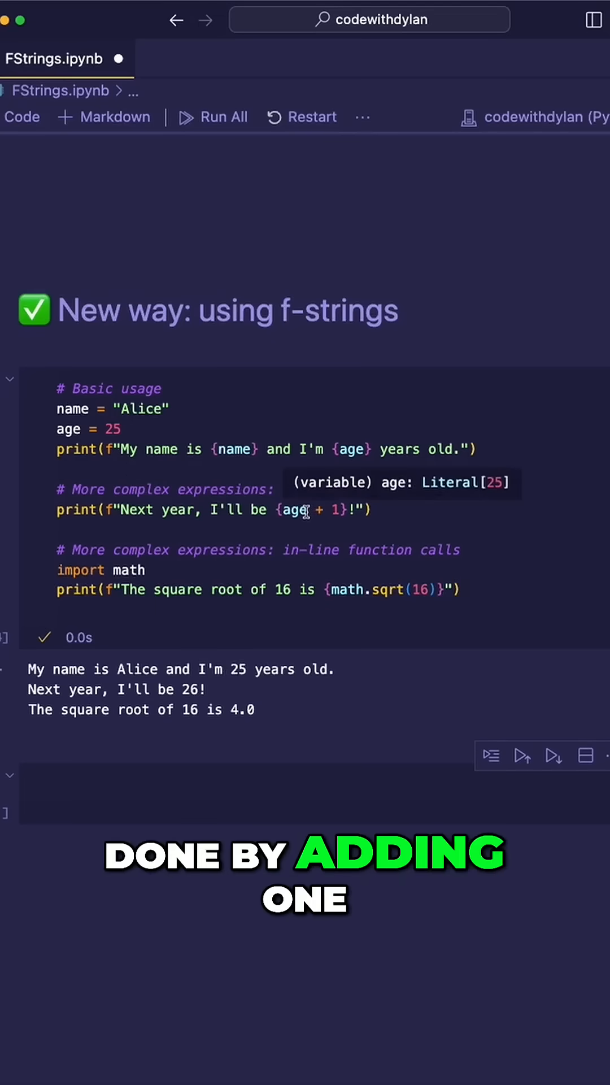